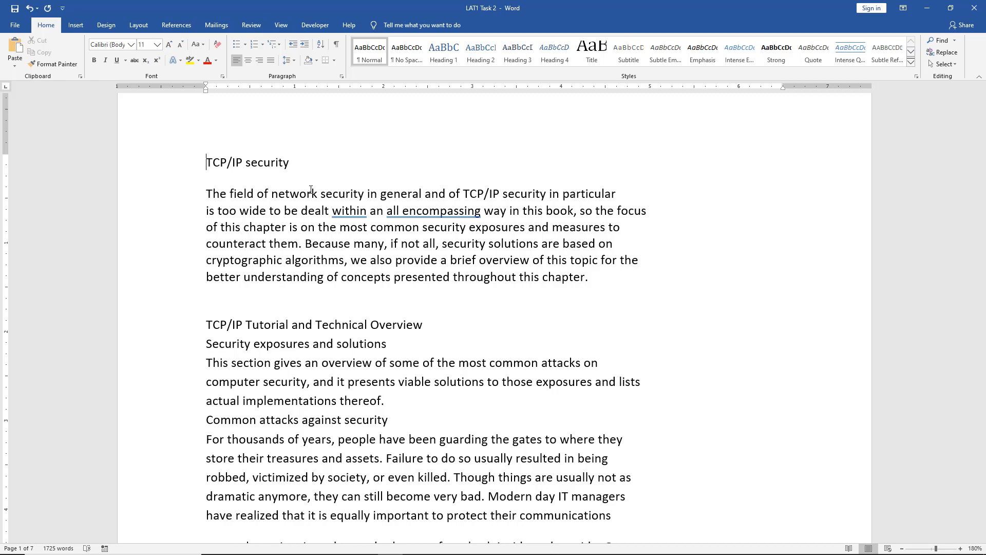
{"action": "mouse_move", "coordinate": [147, 154]}
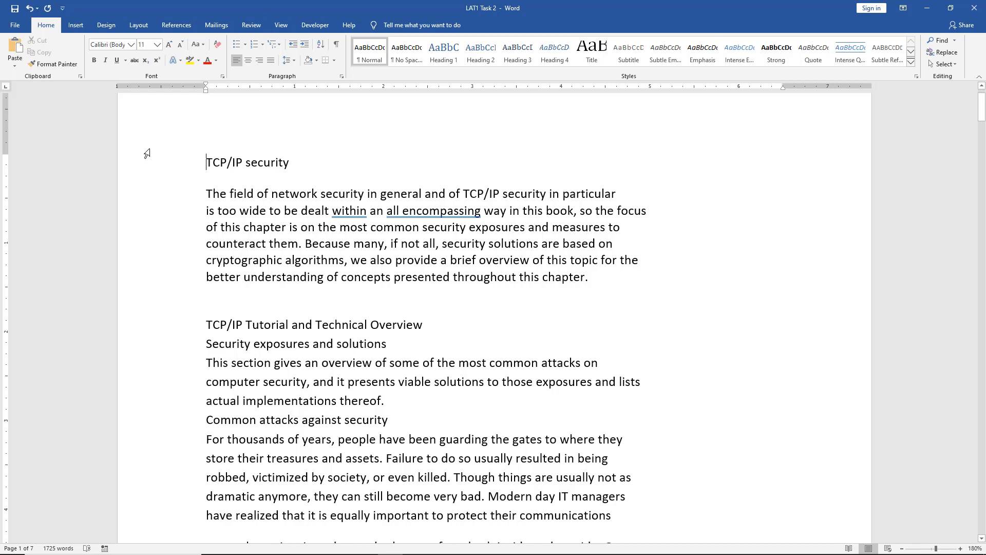
{"action": "mouse_move", "coordinate": [140, 103]}
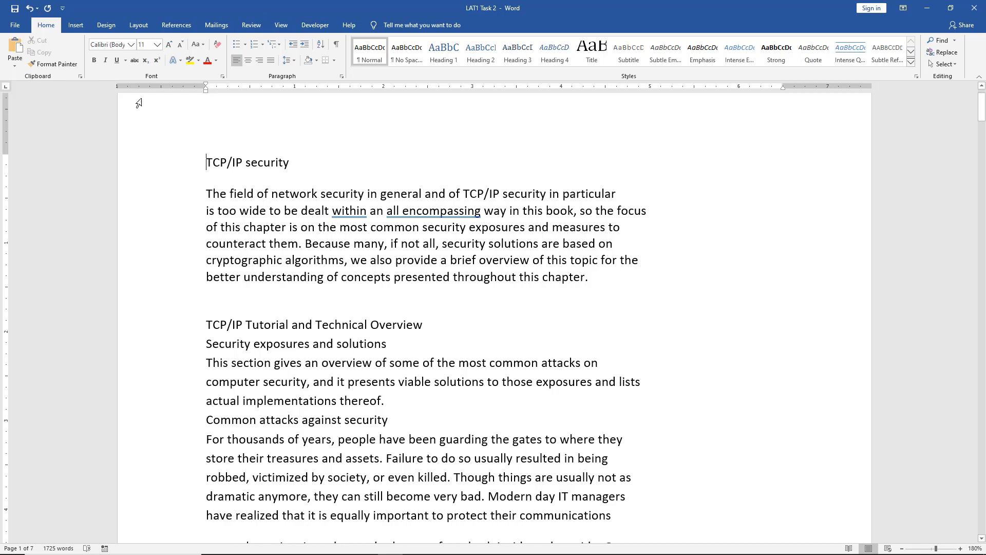
Try Margins presets such as Narrow, Moderate and Wide from the Layout ribbon, then return to Normal.
{"action": "left_click", "coordinate": [138, 24]}
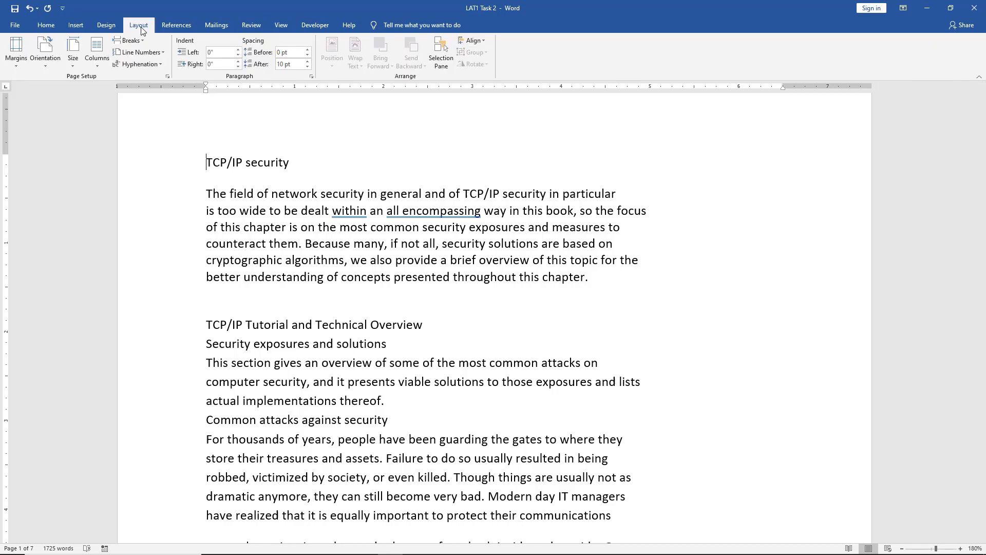
{"action": "left_click", "coordinate": [16, 41]}
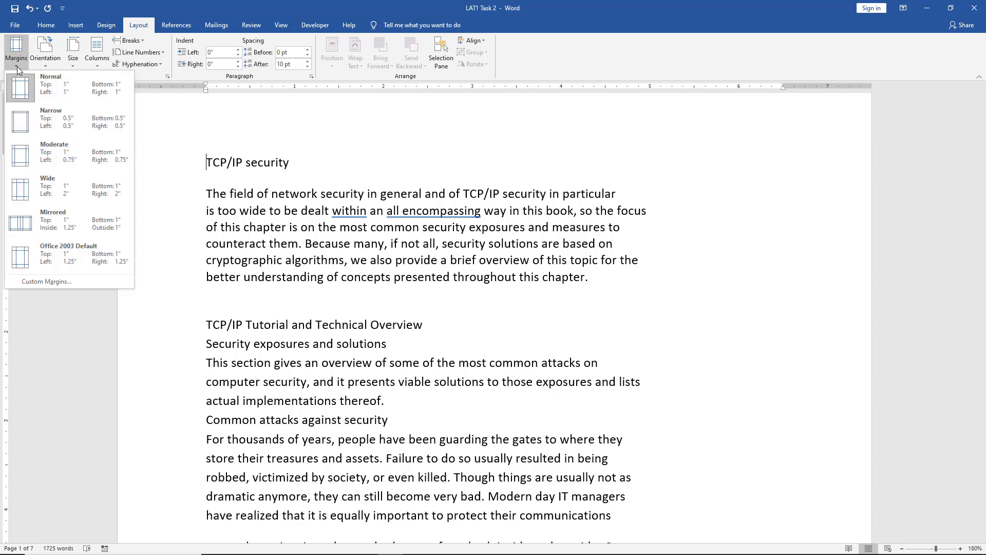
{"action": "mouse_move", "coordinate": [23, 101]}
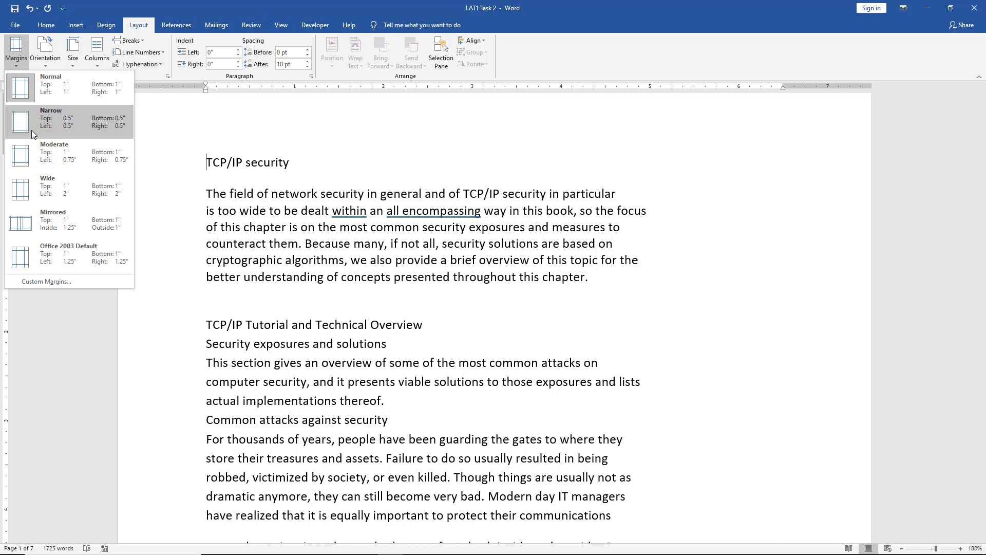
{"action": "mouse_move", "coordinate": [147, 101]}
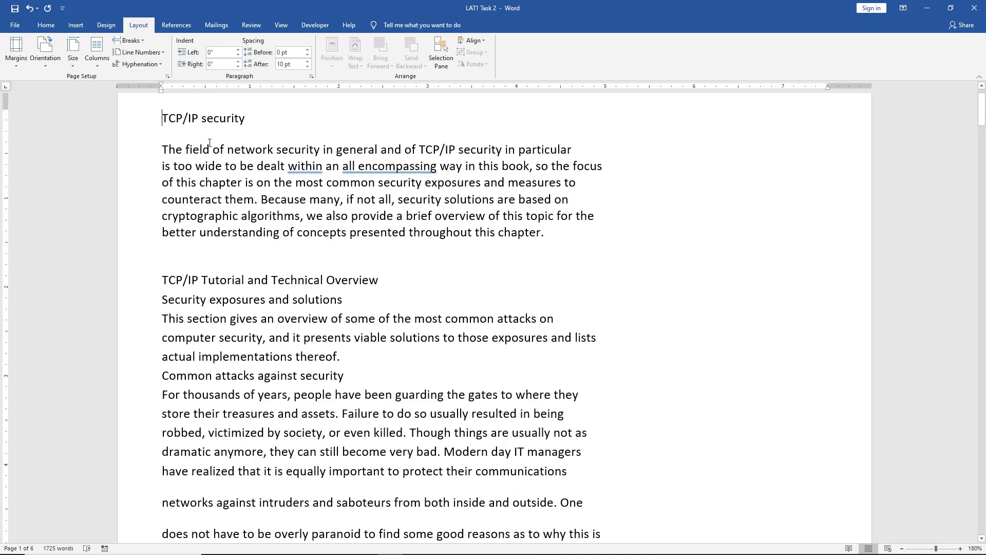
{"action": "left_click", "coordinate": [15, 49]}
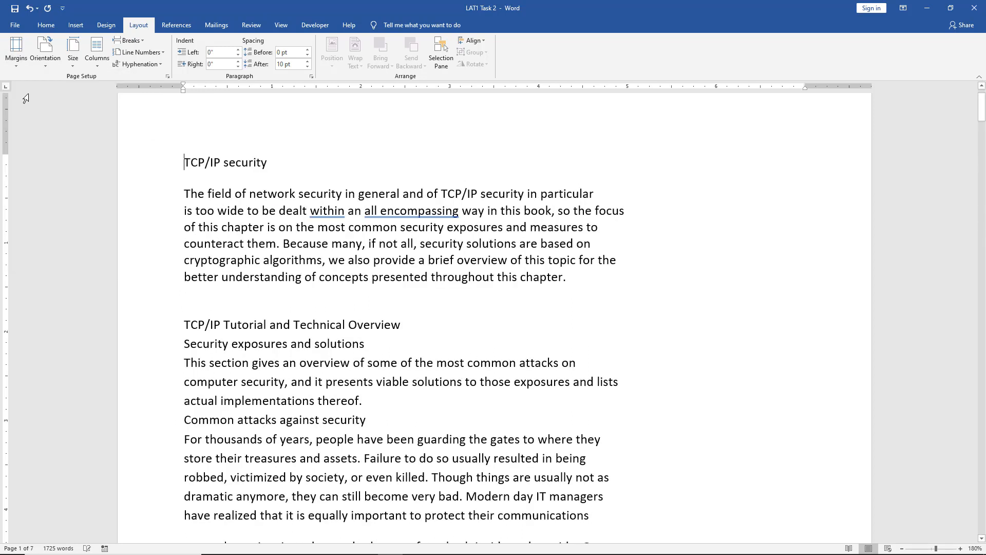
{"action": "left_click", "coordinate": [15, 43]}
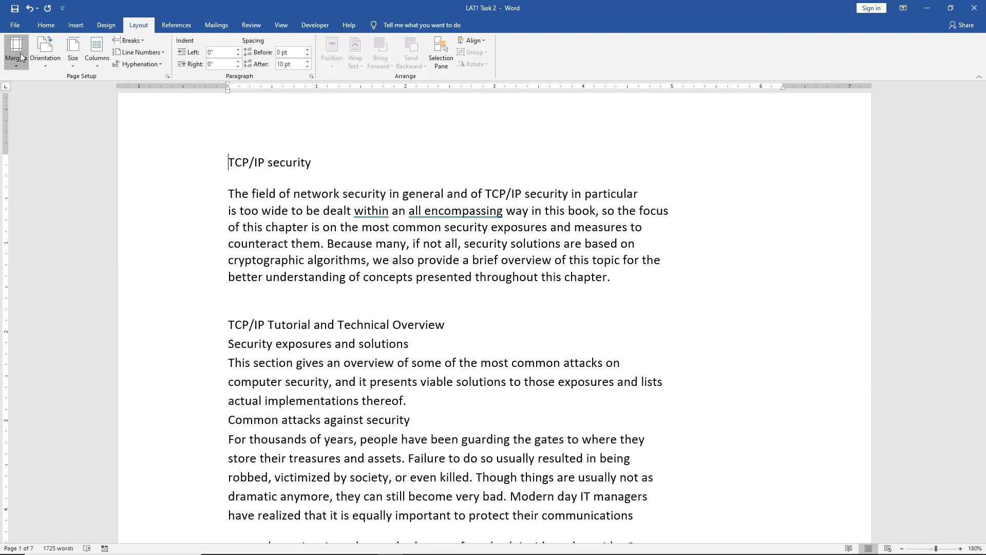
{"action": "left_click", "coordinate": [15, 54]}
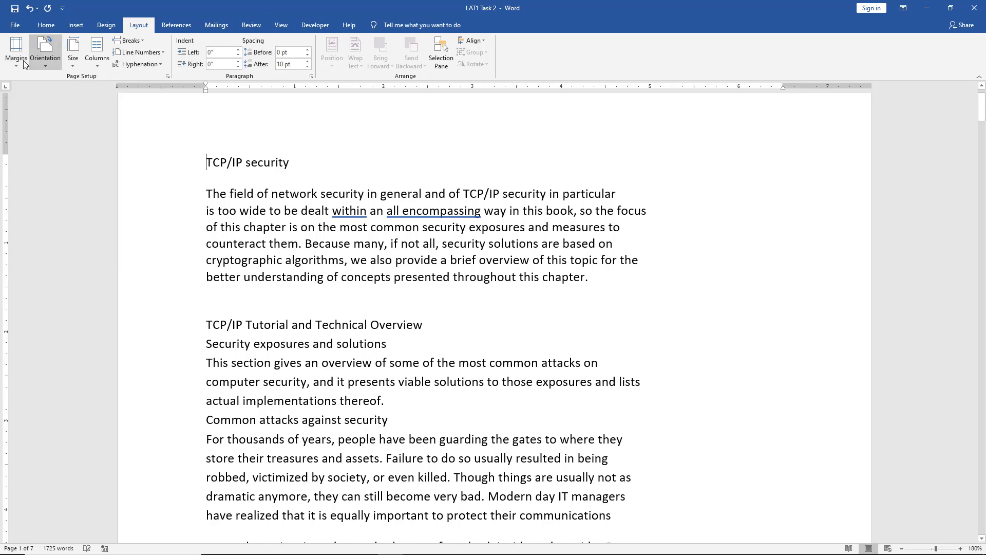
Bring up the Page Setup dialog via Custom Margins, showing the current 1" margins.
{"action": "left_click", "coordinate": [16, 43]}
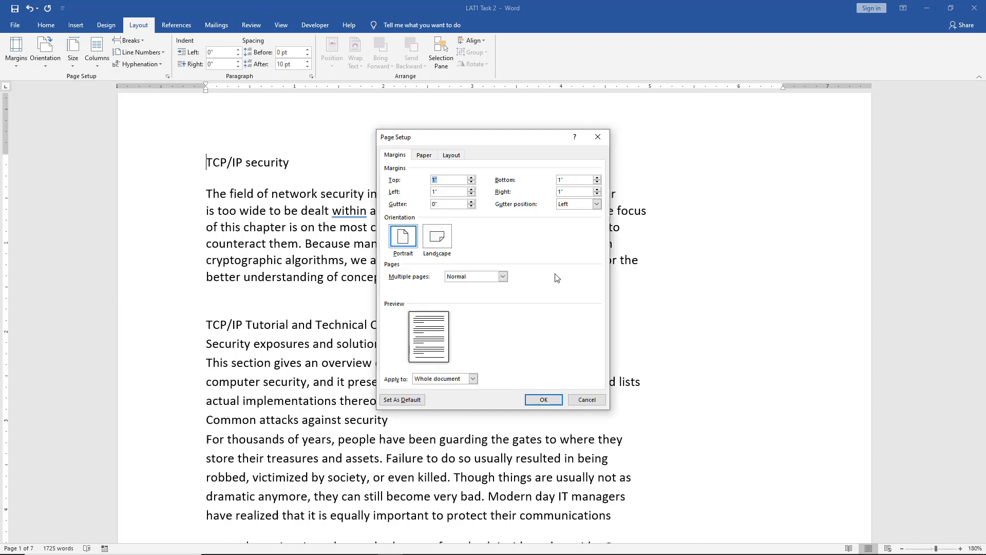
{"action": "mouse_move", "coordinate": [489, 215]}
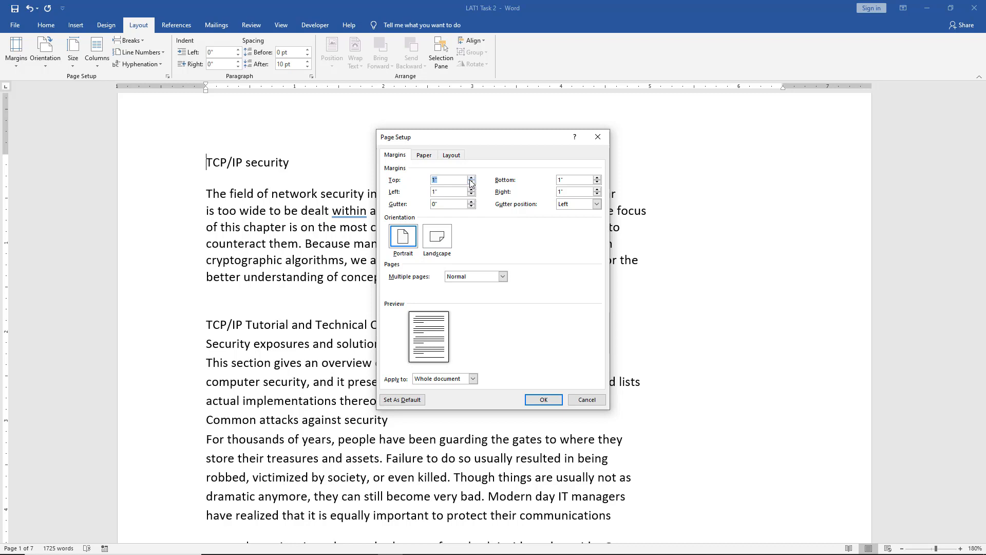
Raise the top margin to 2" with the spinner and set the left margin to 0.5".
{"action": "left_click", "coordinate": [470, 177]}
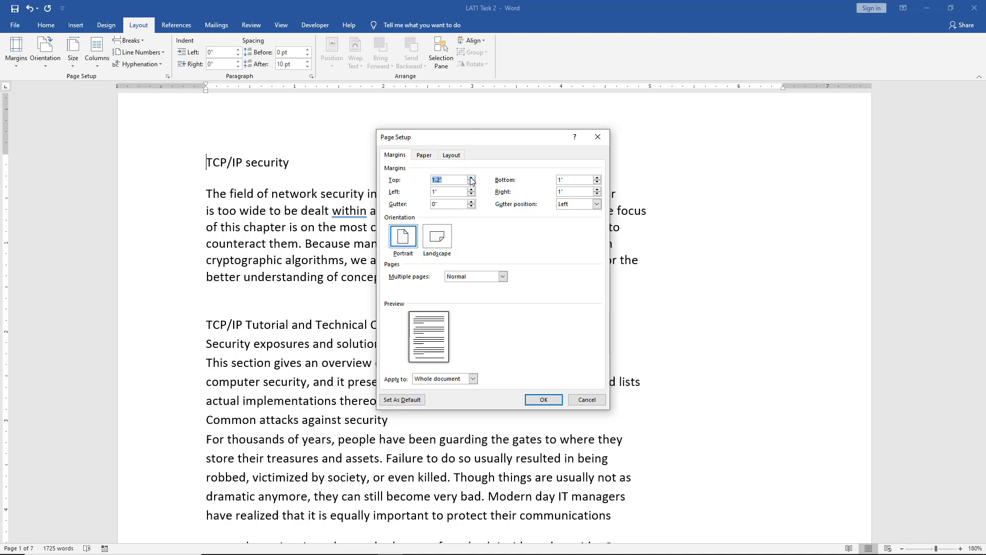
{"action": "left_click", "coordinate": [471, 177]}
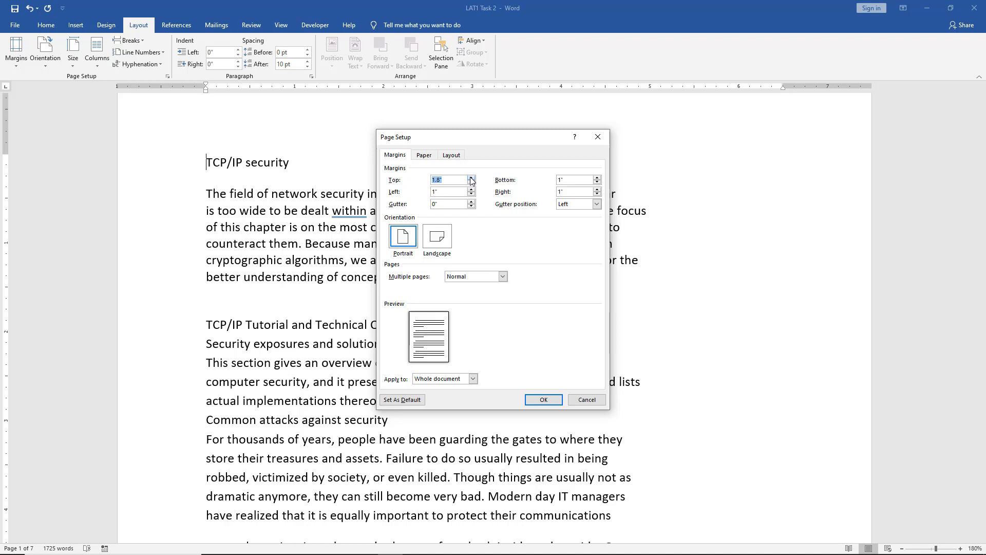
{"action": "left_click", "coordinate": [473, 177]}
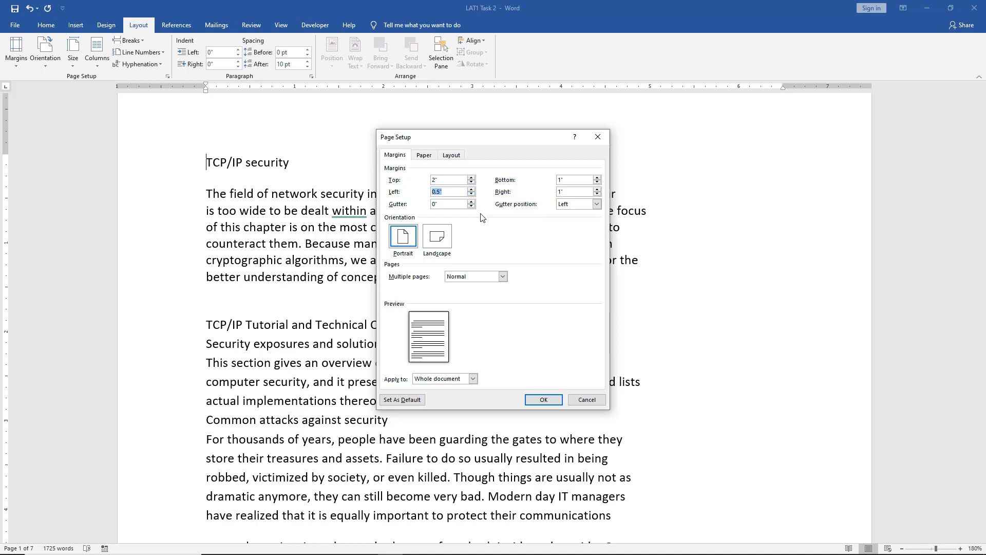
{"action": "mouse_move", "coordinate": [449, 211]}
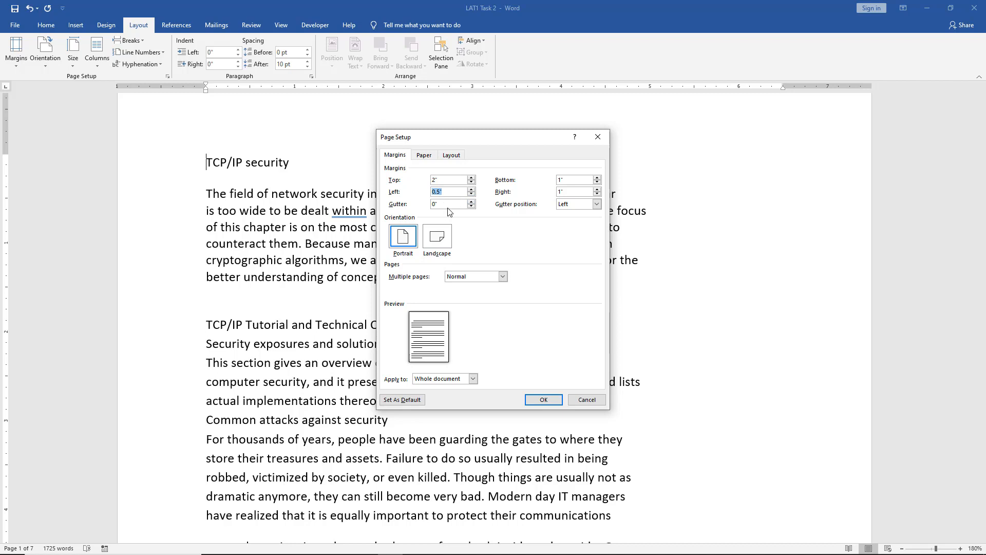
{"action": "mouse_move", "coordinate": [529, 219]}
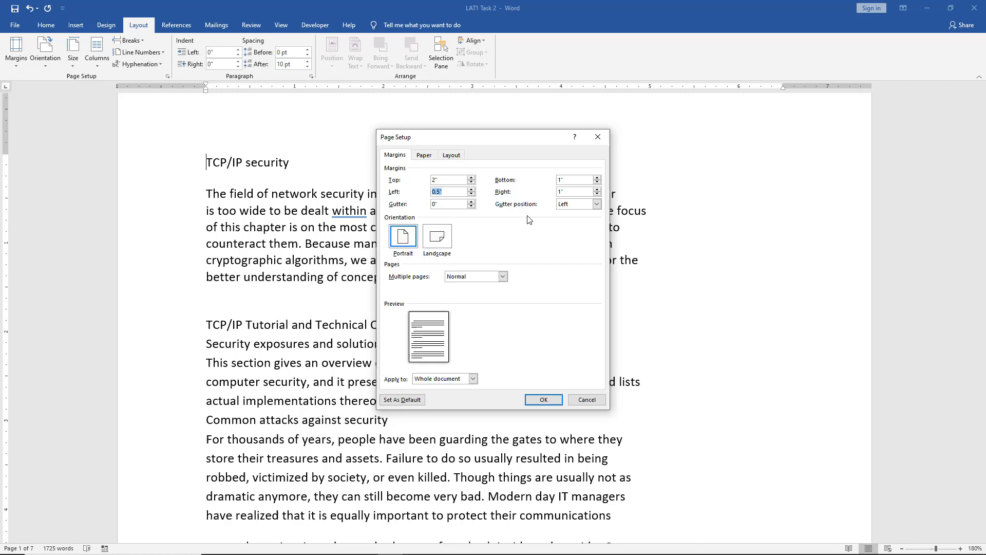
{"action": "mouse_move", "coordinate": [515, 224]}
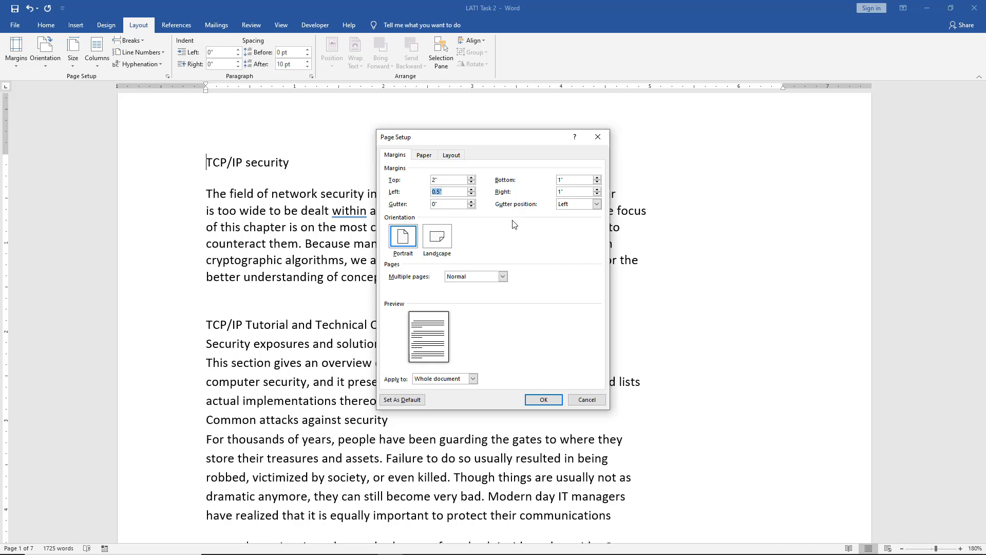
{"action": "mouse_move", "coordinate": [512, 220]}
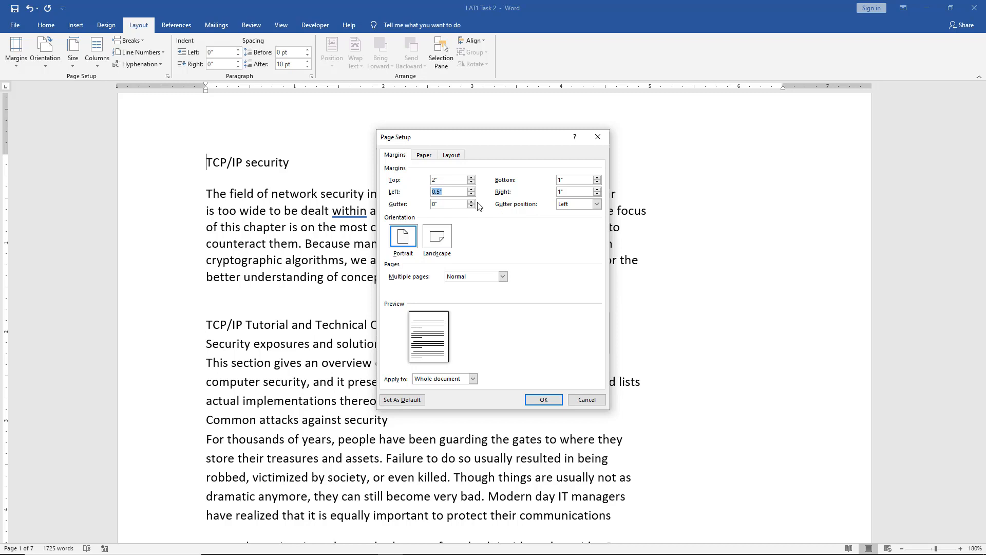
{"action": "mouse_move", "coordinate": [492, 229]}
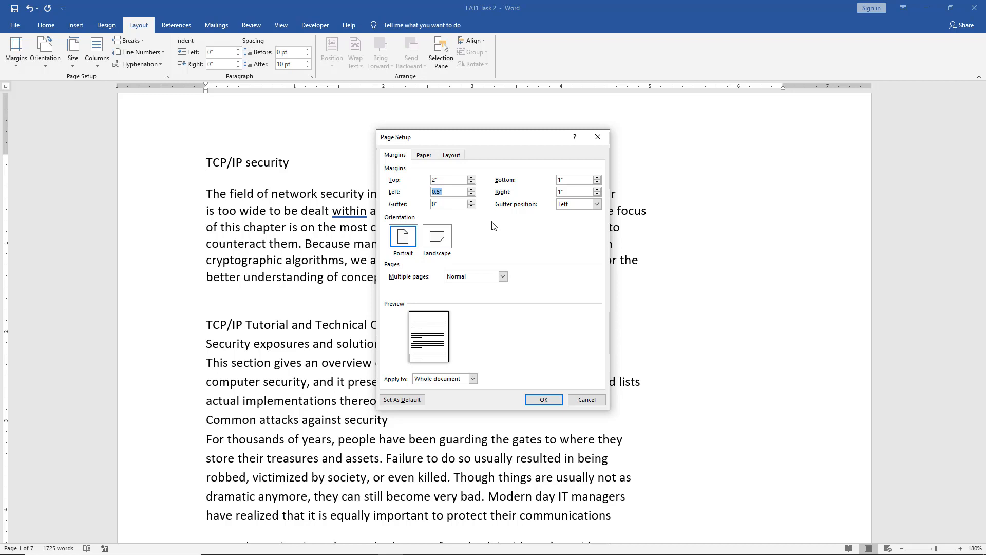
{"action": "mouse_move", "coordinate": [440, 237]}
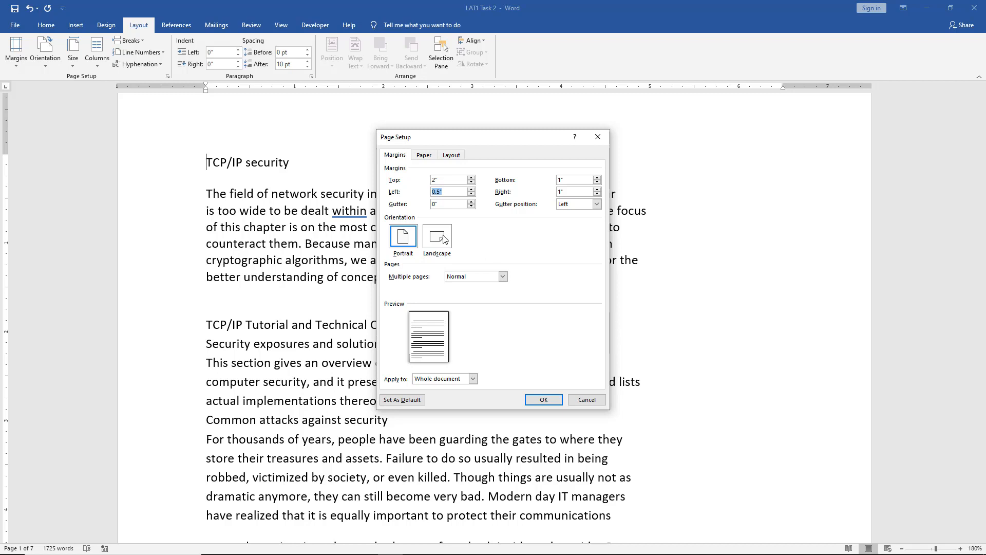
Preview Landscape, reselect Portrait orientation, and choose Whole document under Apply to.
{"action": "left_click", "coordinate": [437, 236]}
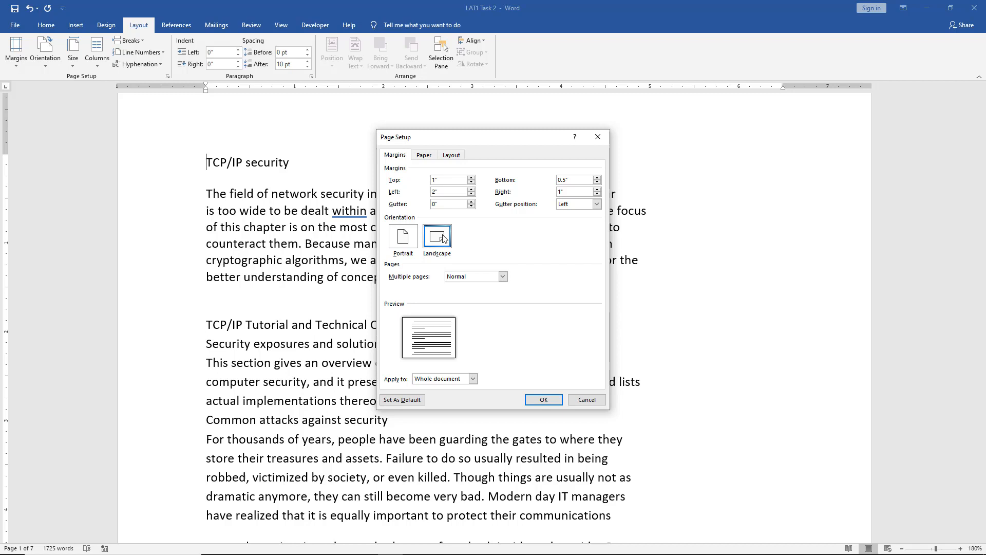
{"action": "left_click", "coordinate": [438, 237]}
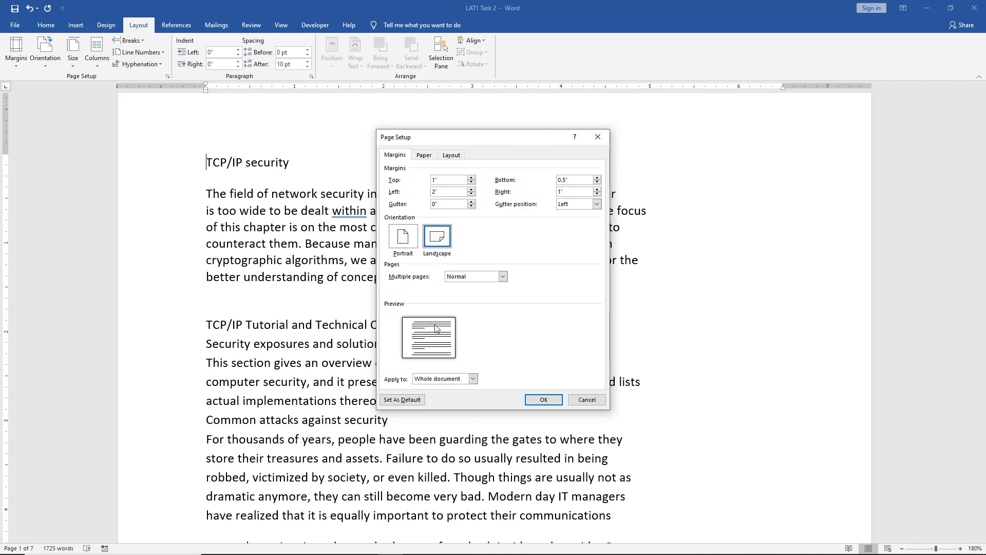
{"action": "left_click", "coordinate": [403, 237]}
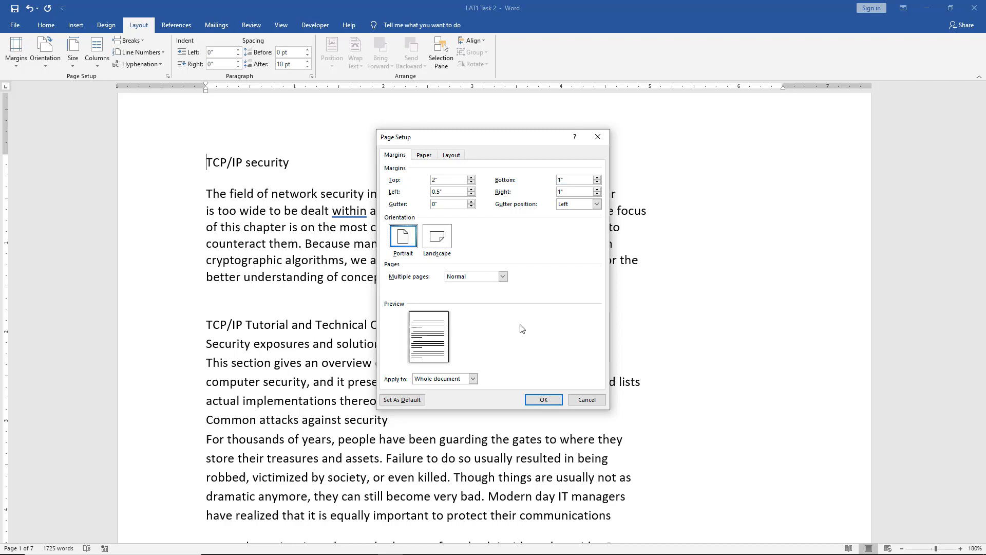
{"action": "left_click", "coordinate": [473, 378]}
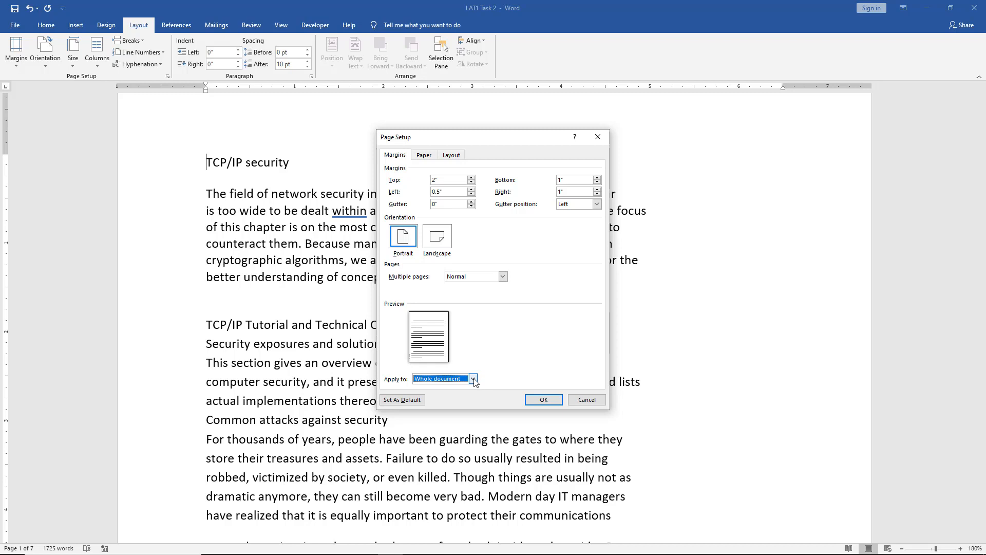
{"action": "left_click", "coordinate": [473, 378]}
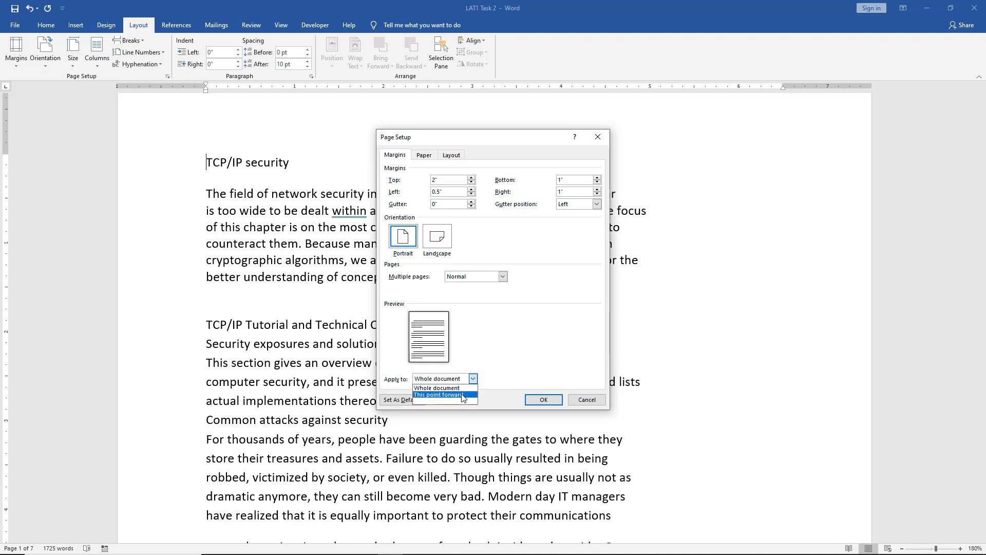
{"action": "left_click", "coordinate": [440, 388]}
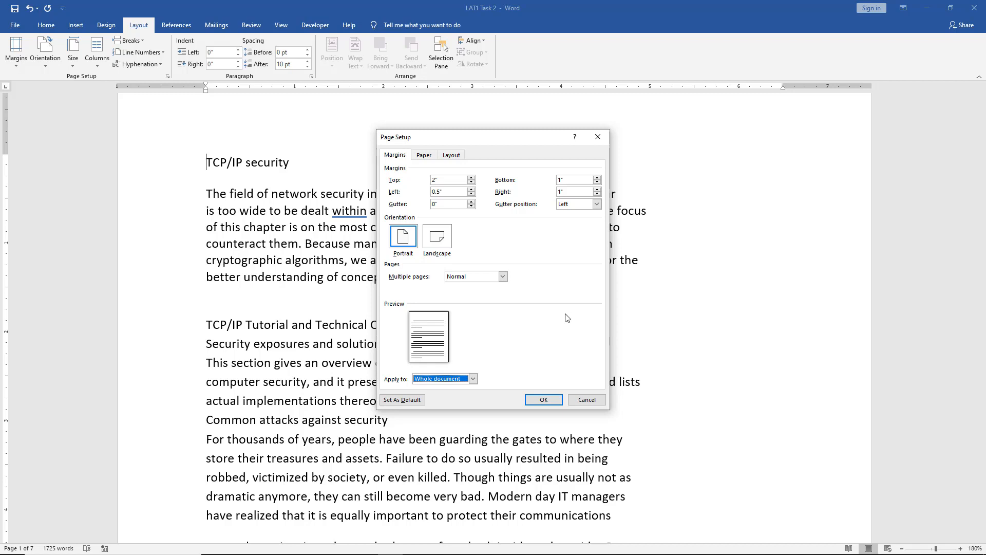
{"action": "mouse_move", "coordinate": [562, 311]}
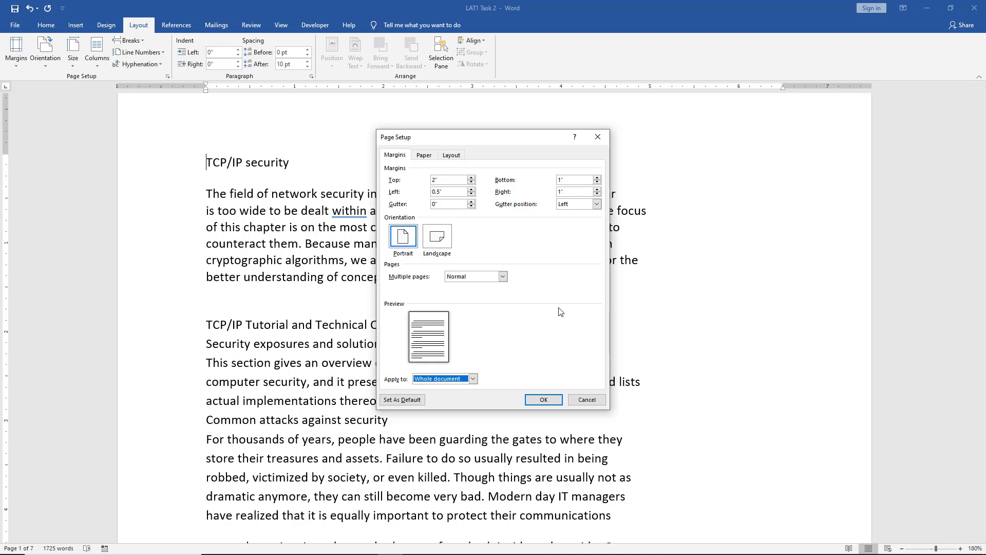